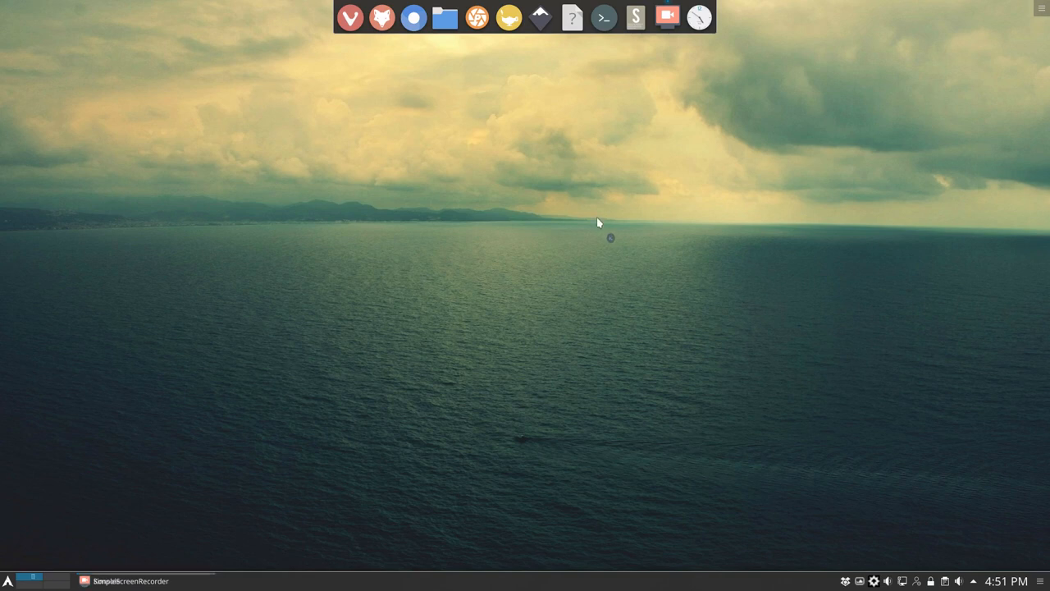
- Open a Konsole terminal showing kernel 4.19.4-arch1-1-ARCH and centre it on the desktop
{"action": "left_click", "coordinate": [604, 17]}
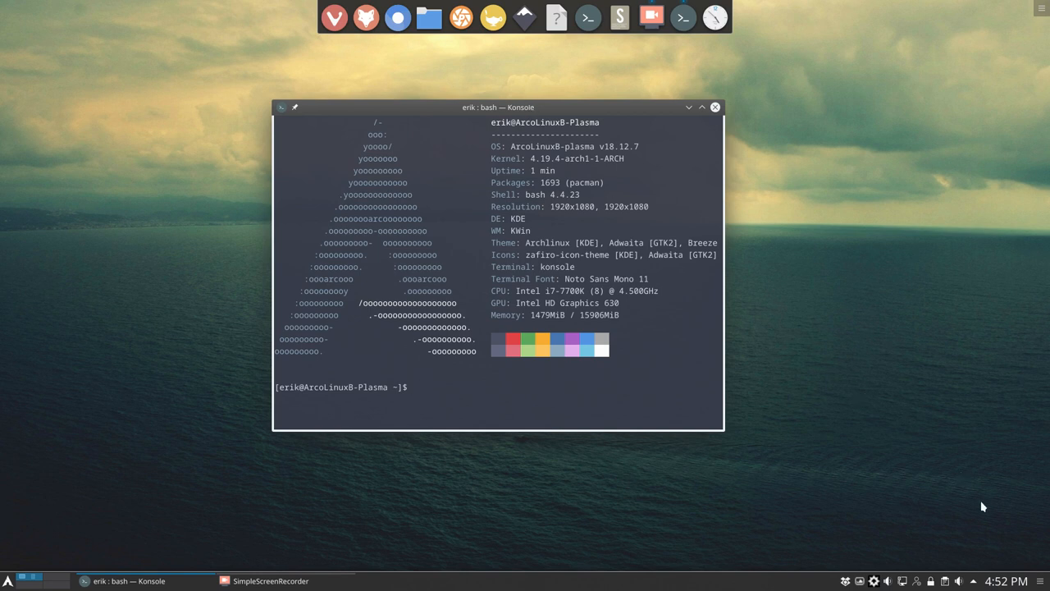
{"action": "left_click", "coordinate": [1007, 581]}
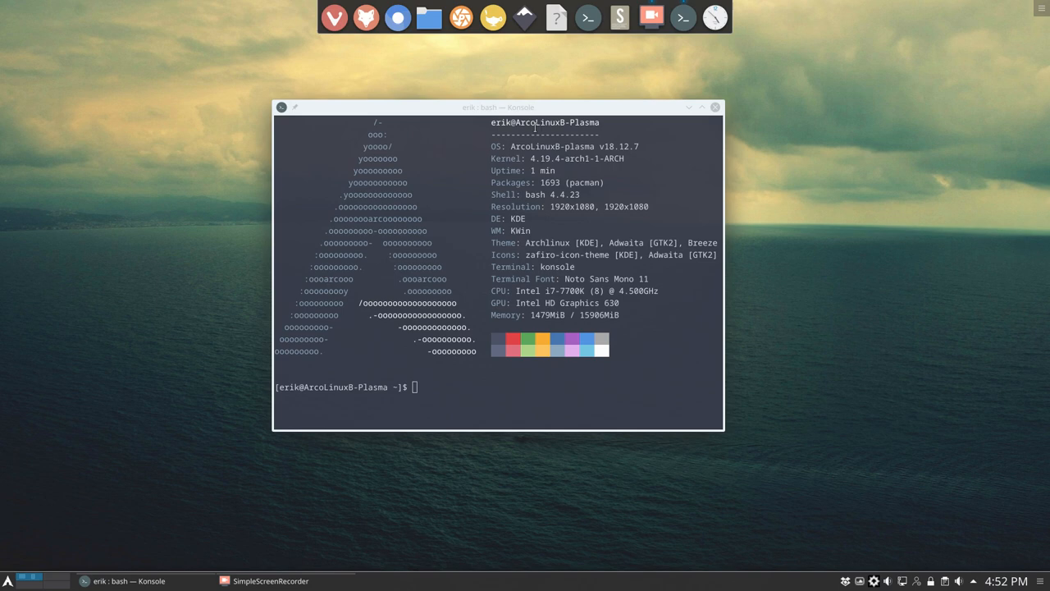
{"action": "left_click_drag", "start_coordinate": [497, 107], "coordinate": [600, 111]}
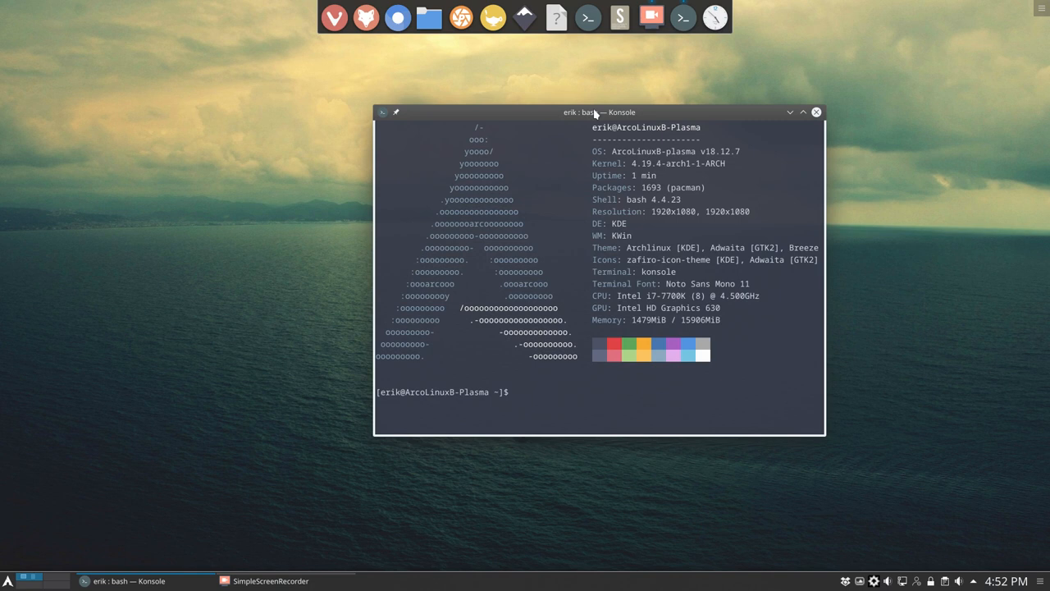
{"action": "mouse_move", "coordinate": [580, 389]}
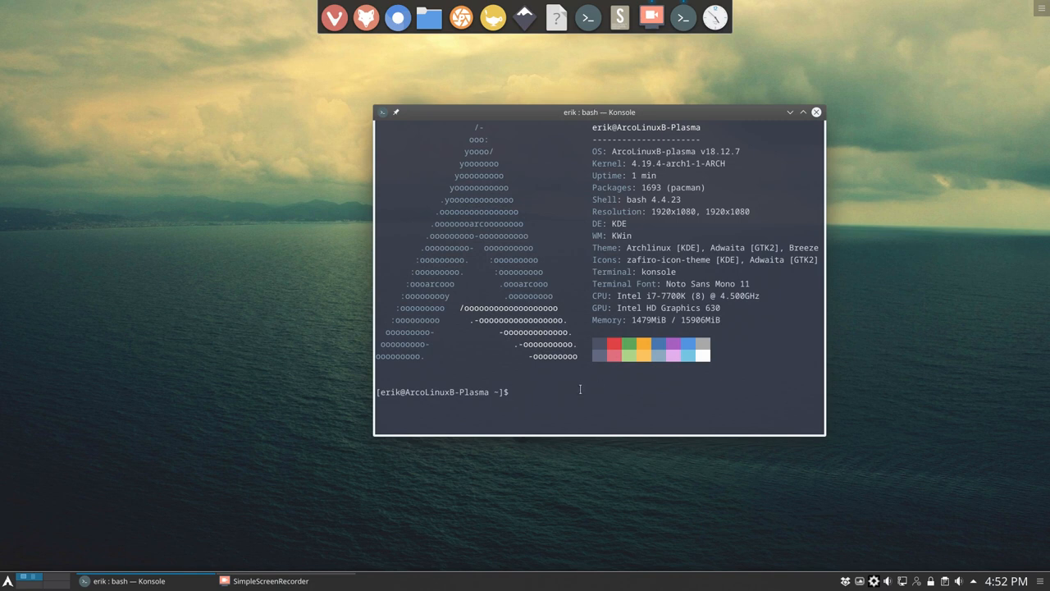
- Run the upda system update with the sudo password and approve installation with y
{"action": "type", "text": "update"}
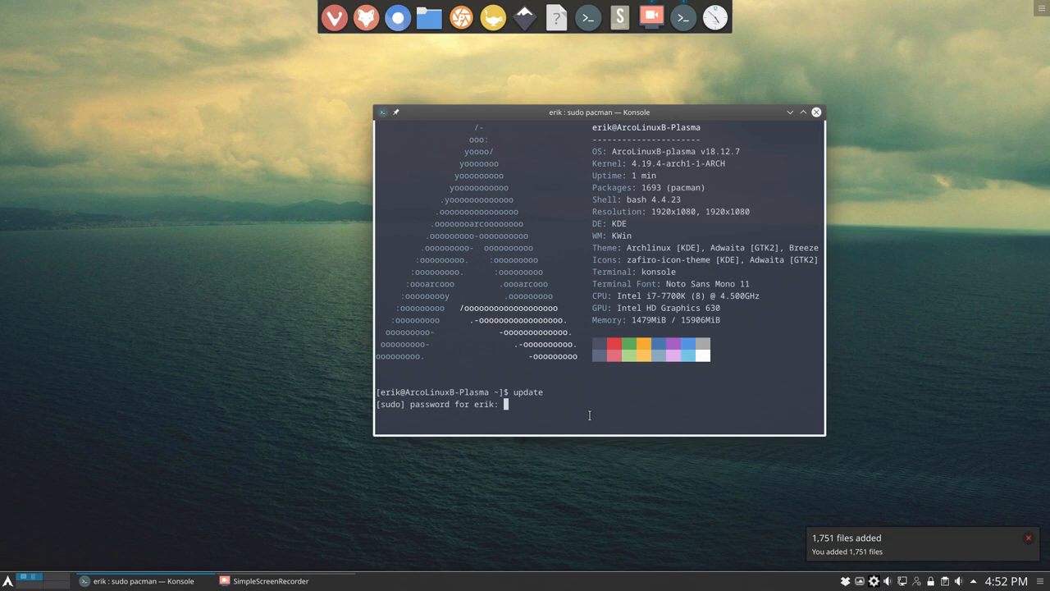
{"action": "key", "text": "Return"}
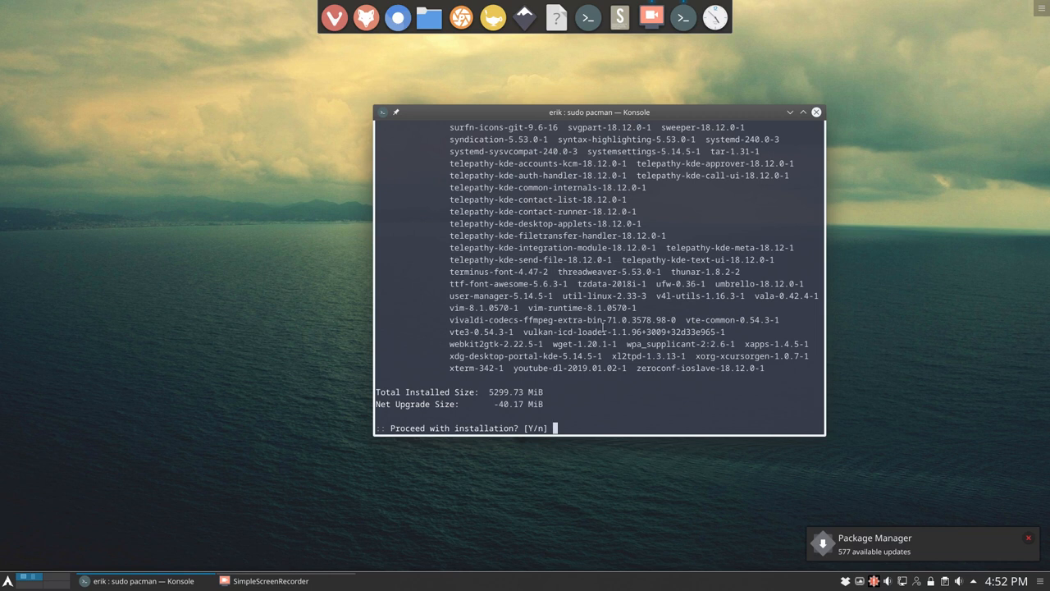
{"action": "double_click", "coordinate": [504, 392]}
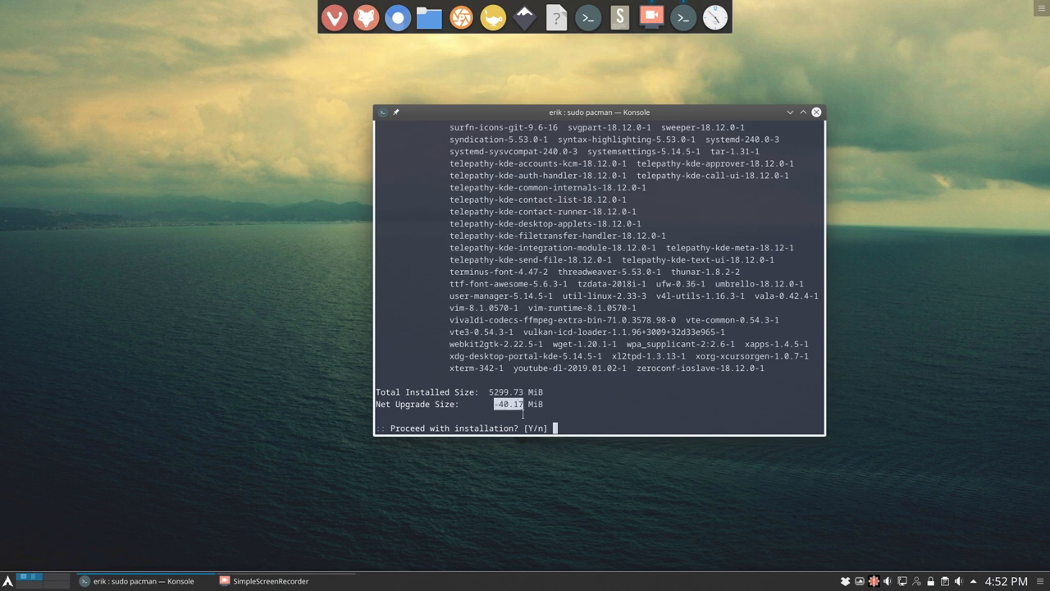
{"action": "type", "text": "y"}
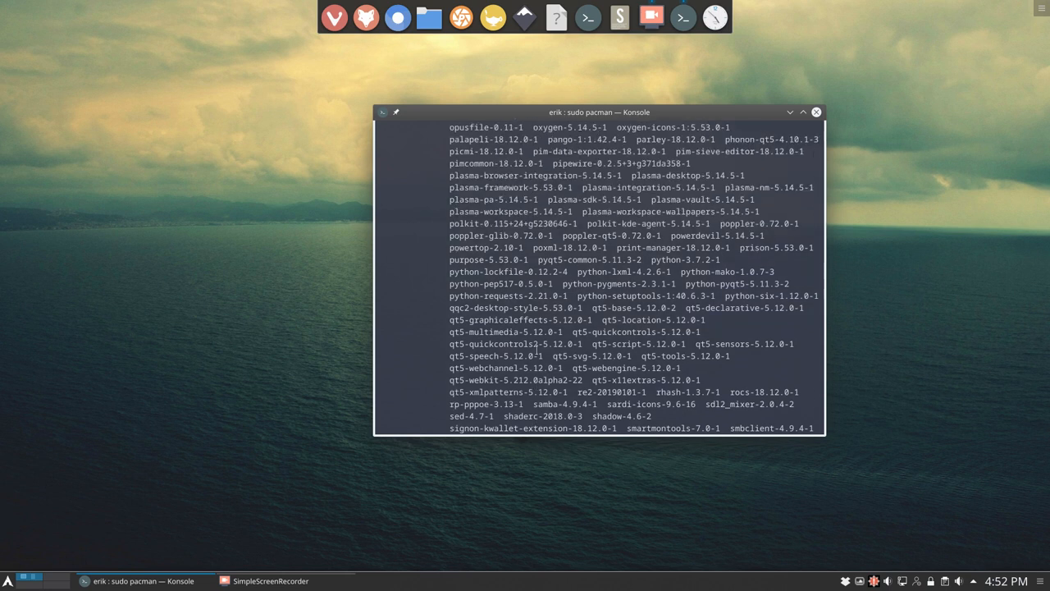
{"action": "scroll", "scroll_direction": "down", "scroll_amount": 3}
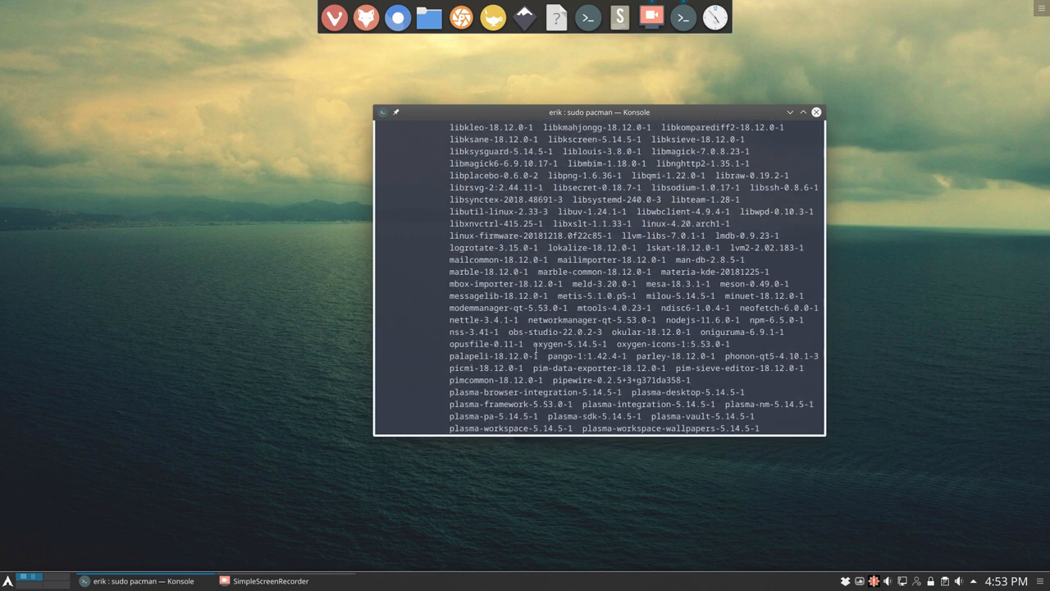
{"action": "scroll", "scroll_direction": "down", "scroll_amount": 3}
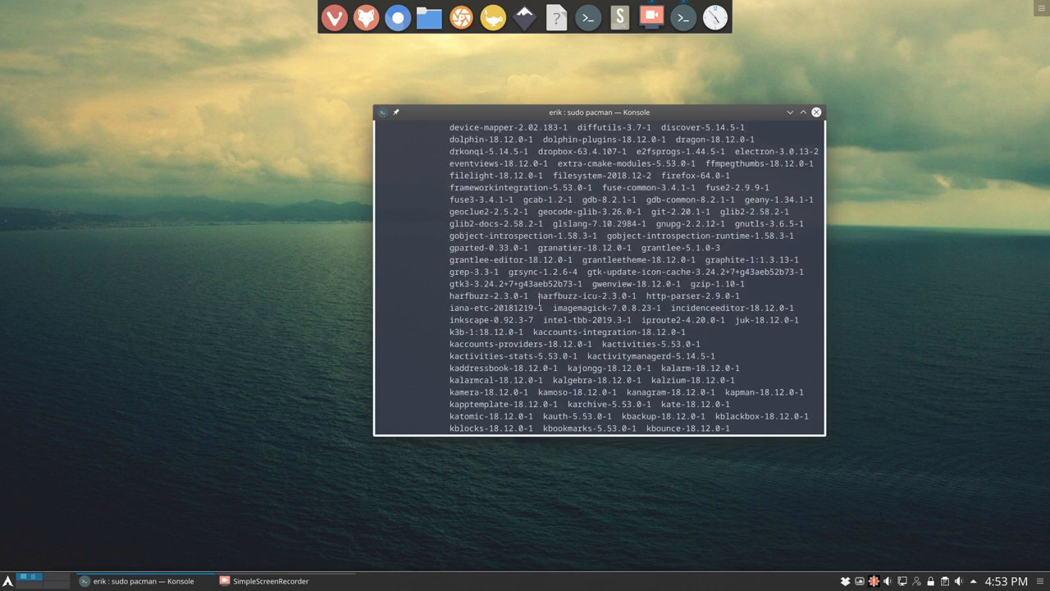
{"action": "scroll", "scroll_direction": "down", "scroll_amount": 3}
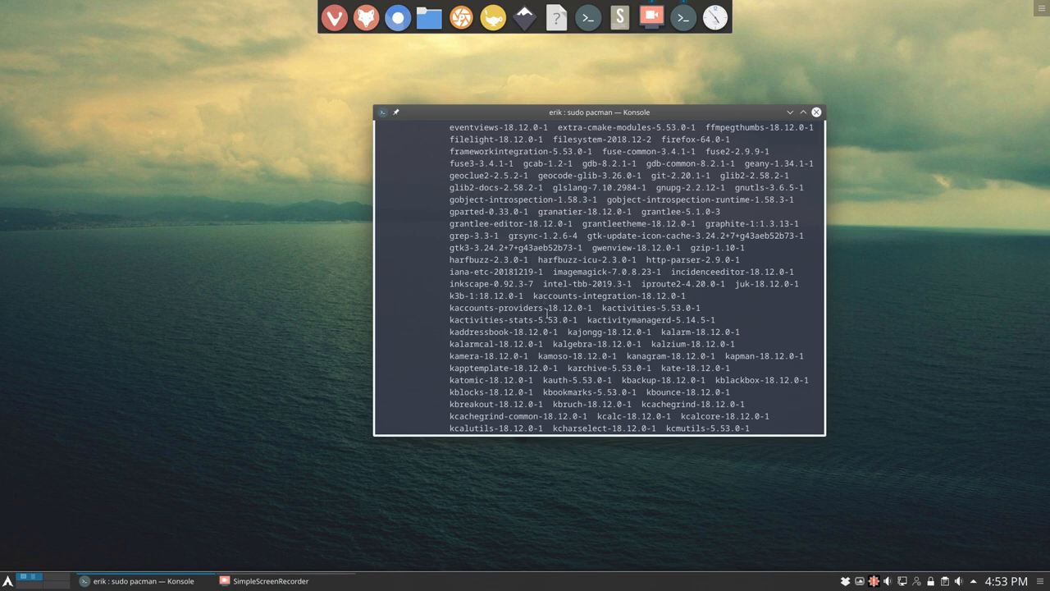
{"action": "scroll", "scroll_direction": "down", "scroll_amount": 3}
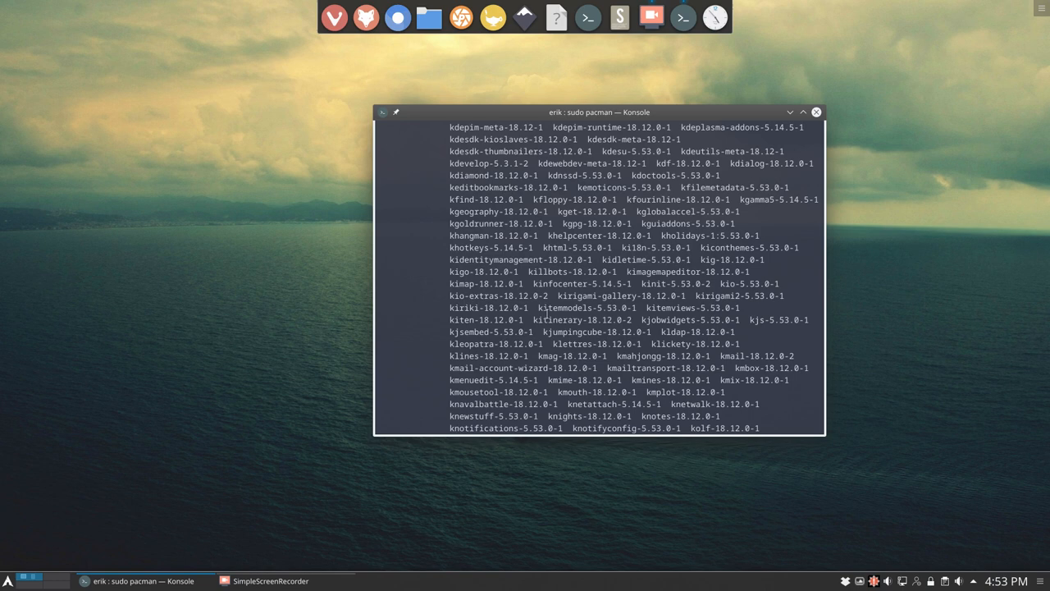
{"action": "scroll", "scroll_direction": "down", "scroll_amount": 3}
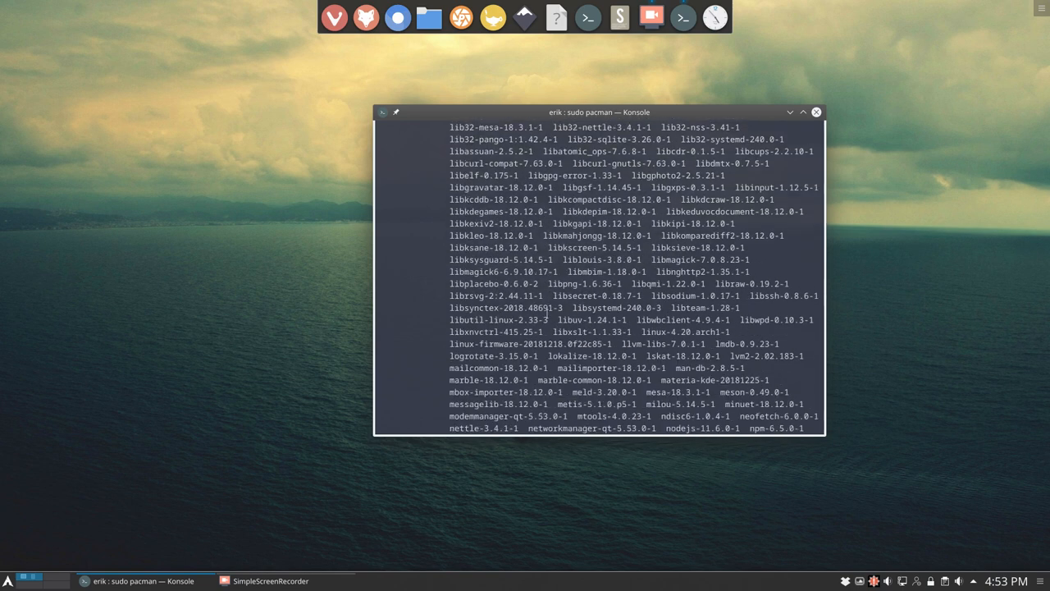
{"action": "scroll", "scroll_direction": "down", "scroll_amount": 3}
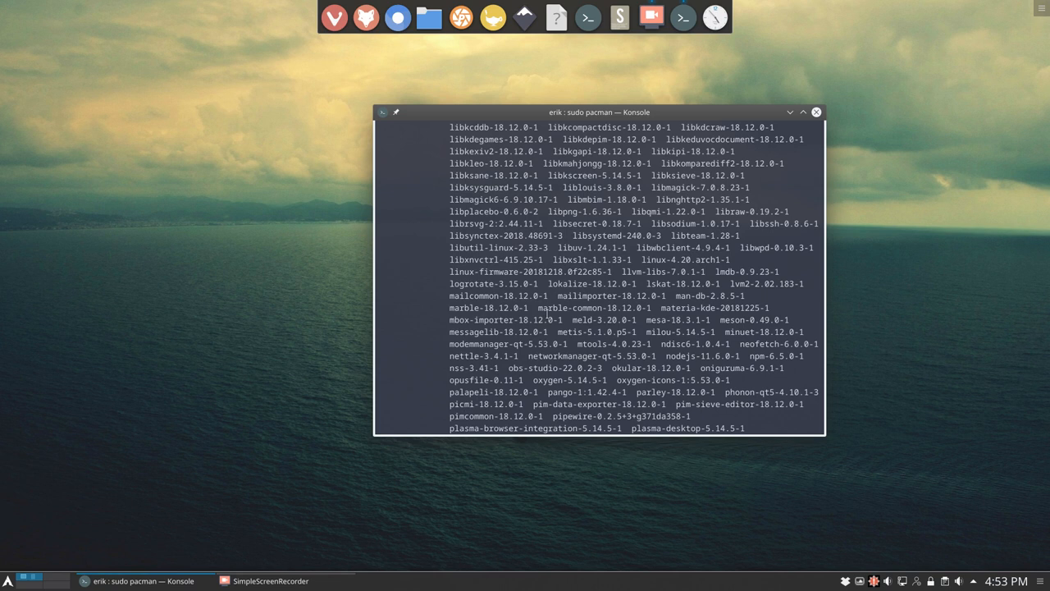
{"action": "double_click", "coordinate": [460, 272]}
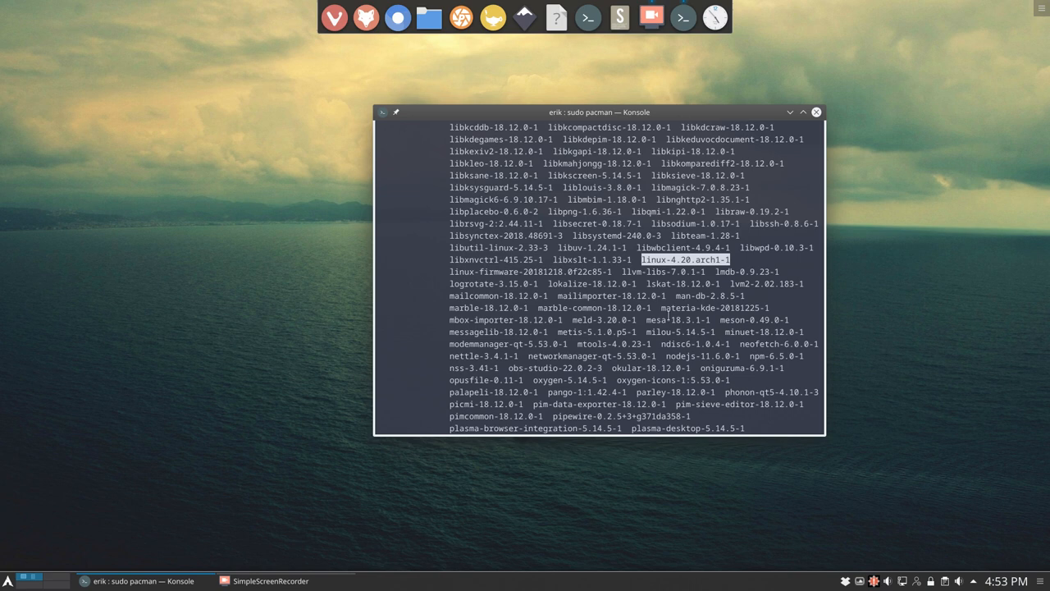
{"action": "scroll", "scroll_direction": "down", "scroll_amount": 3}
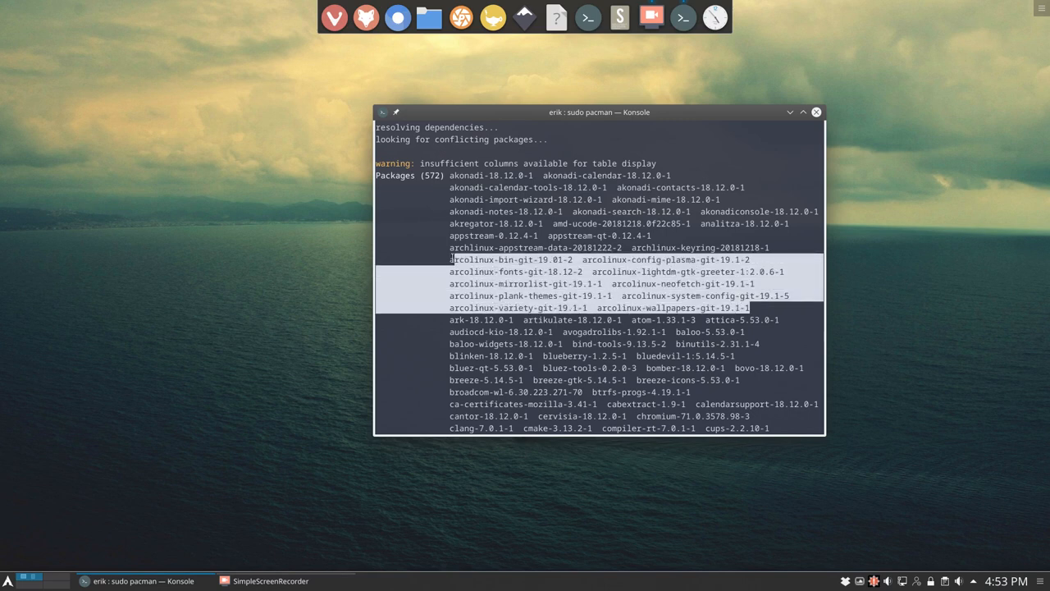
- Scroll through the finished 572-package upgrade as hooks build the 4.20.0-arch1-1-ARCH image
{"action": "scroll", "scroll_direction": "down", "scroll_amount": 3}
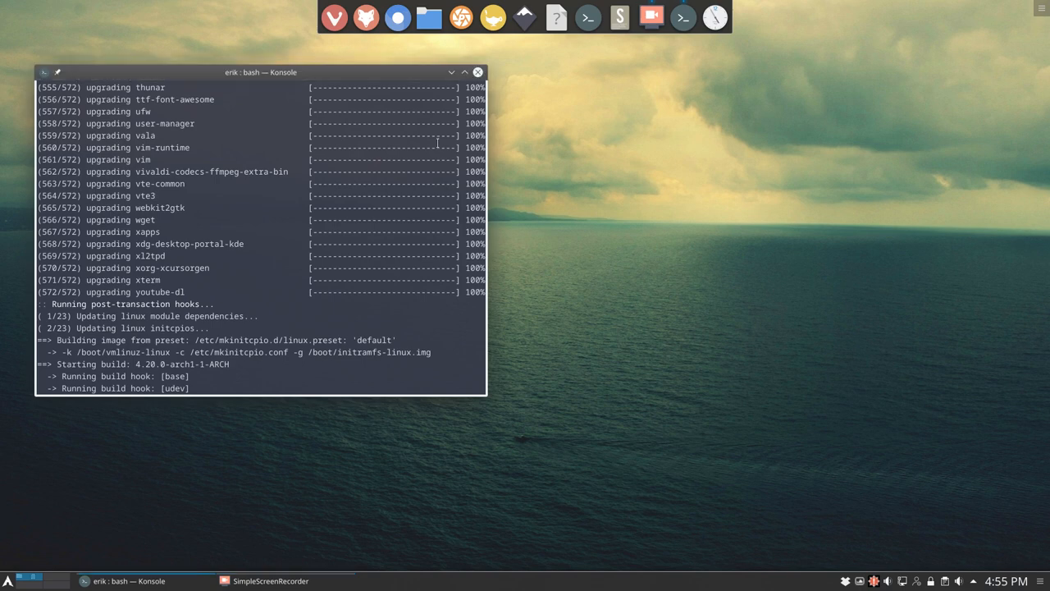
- Run pksyua and read the numix-circle-icon-theme-git conflicting files error, then move the window aside
{"action": "type", "text": "pksyua"}
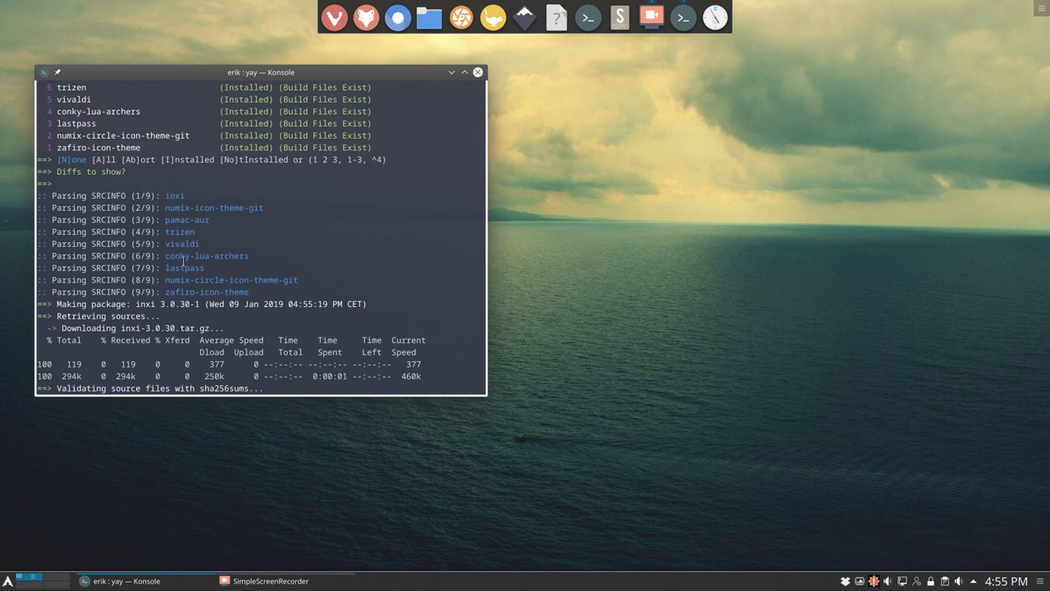
{"action": "double_click", "coordinate": [213, 207]}
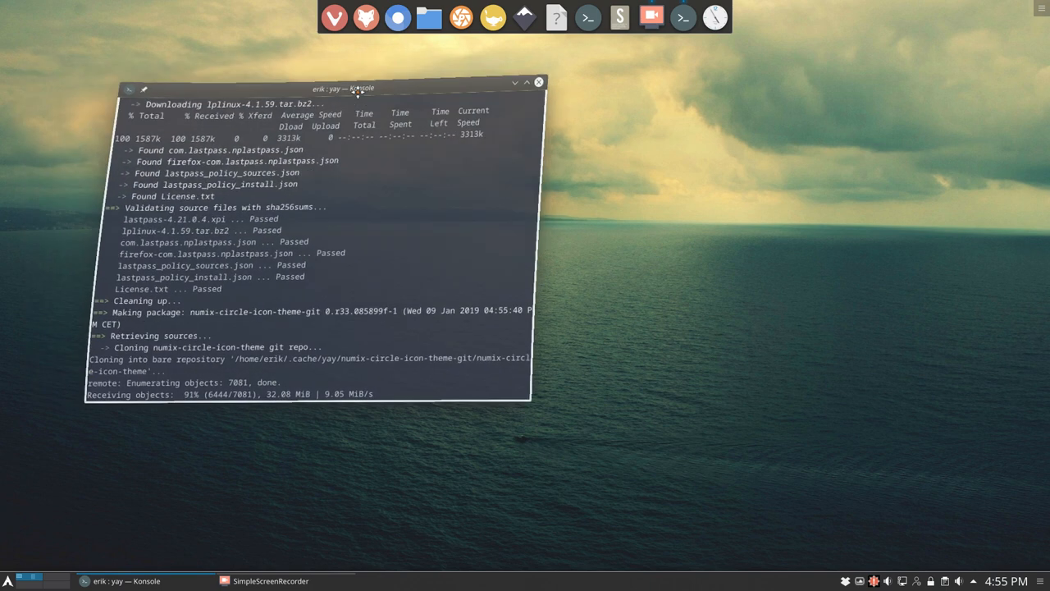
{"action": "left_click_drag", "start_coordinate": [343, 88], "coordinate": [800, 63]}
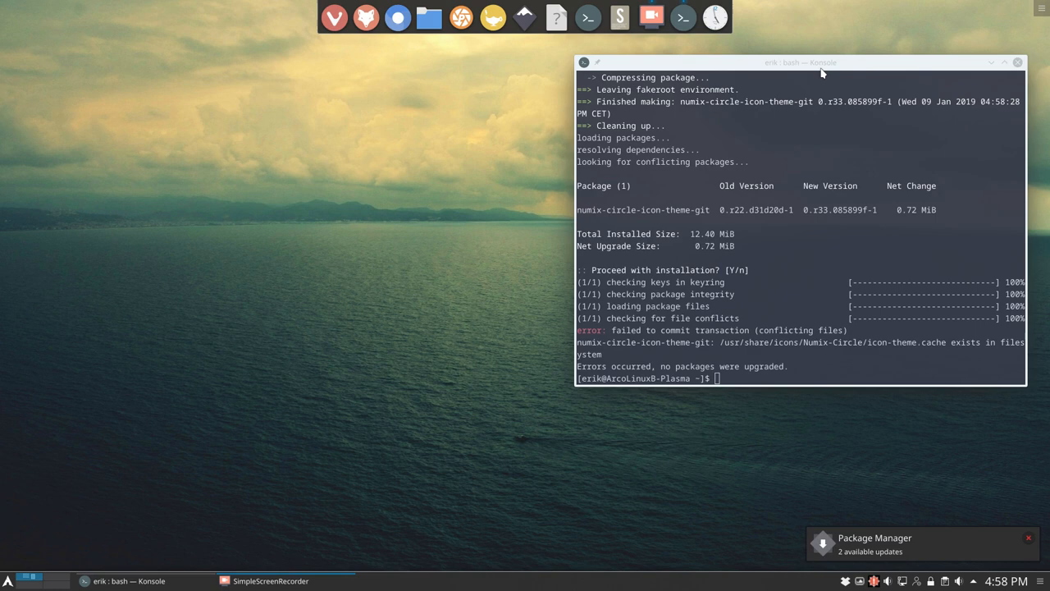
- Centre the window and delete /usr/share/icons/Numix-Circle/icon-theme.cache with sudo rm
{"action": "left_click_drag", "start_coordinate": [800, 62], "coordinate": [582, 72]}
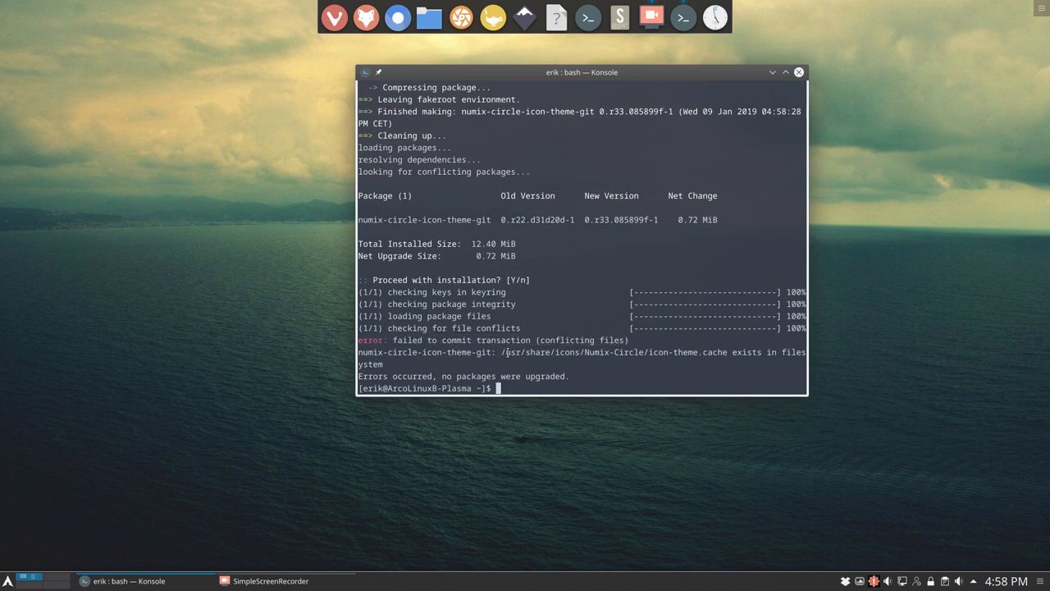
{"action": "mouse_move", "coordinate": [656, 352]}
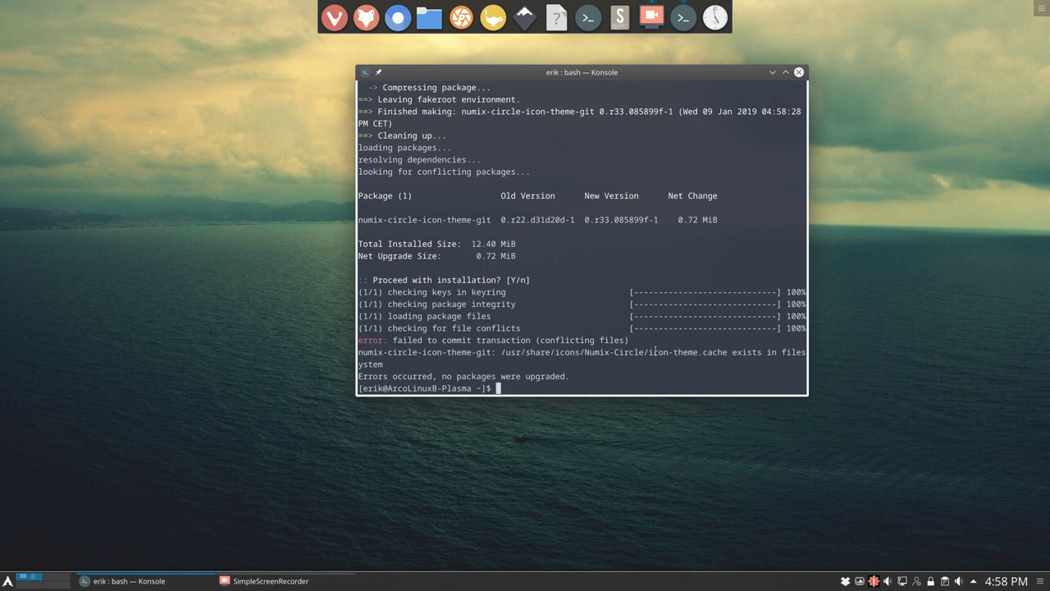
{"action": "mouse_move", "coordinate": [588, 359]}
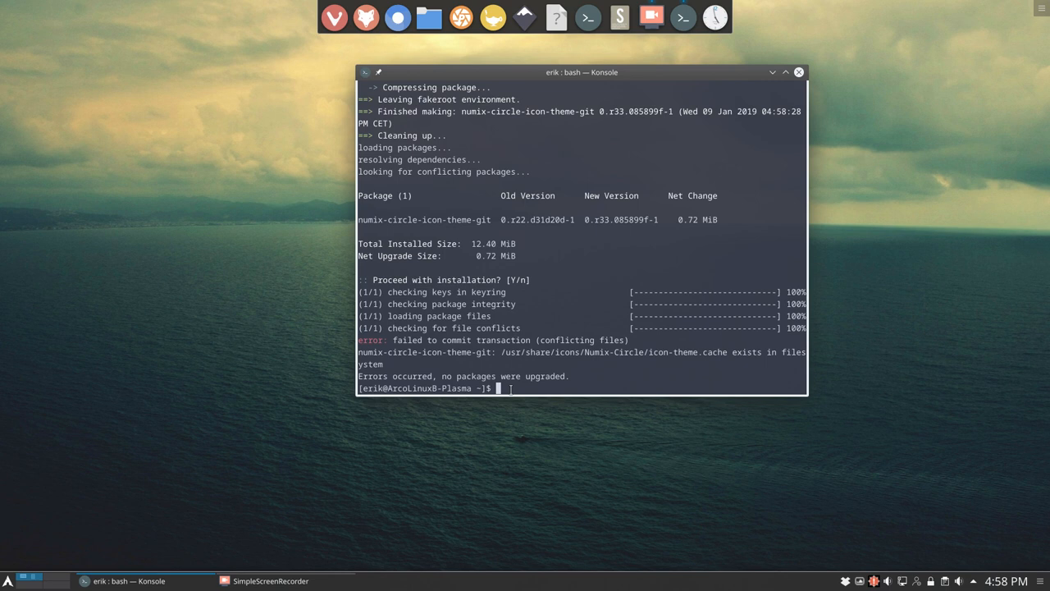
{"action": "type", "text": "sudo rm"}
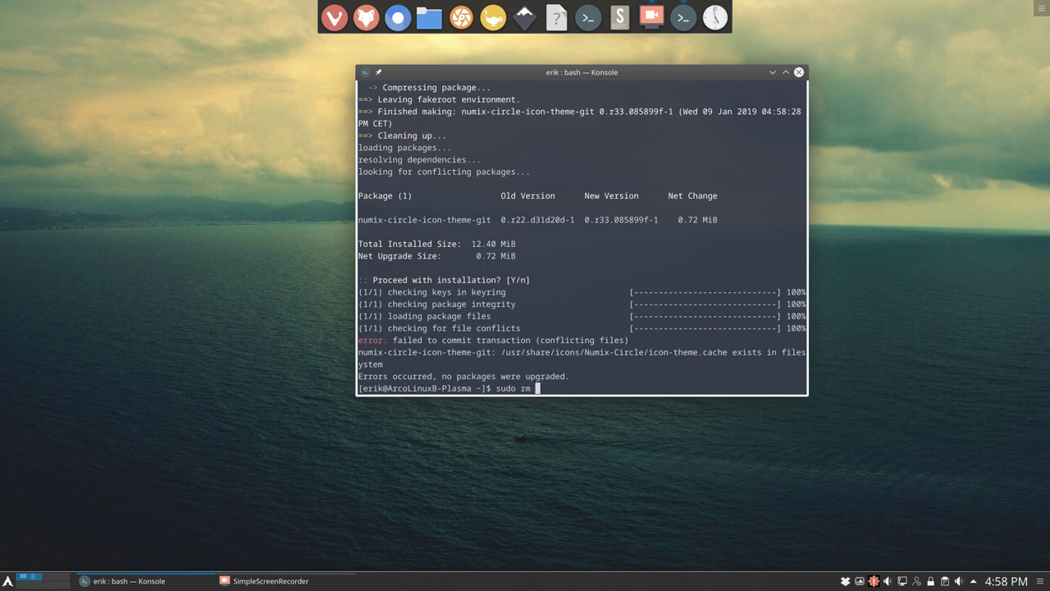
{"action": "type", "text": "/"}
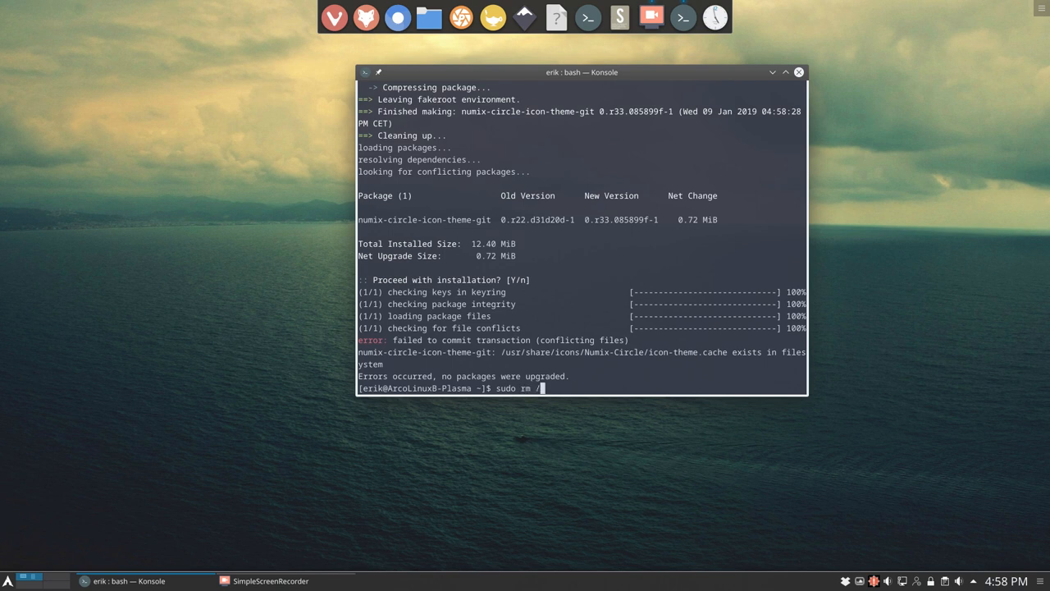
{"action": "type", "text": "usr/share/icons/"}
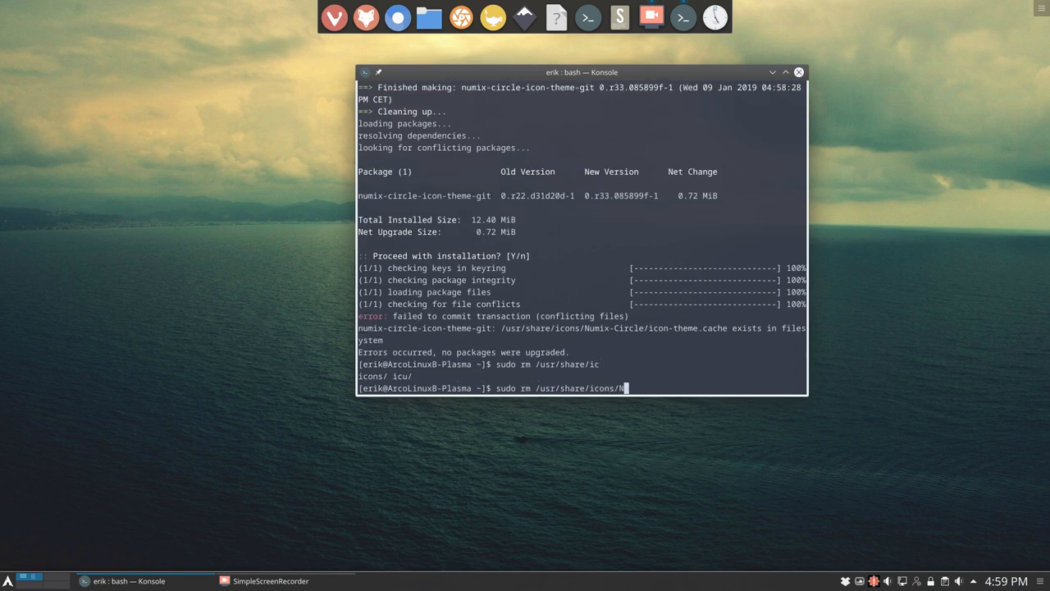
{"action": "type", "text": "Numix-"}
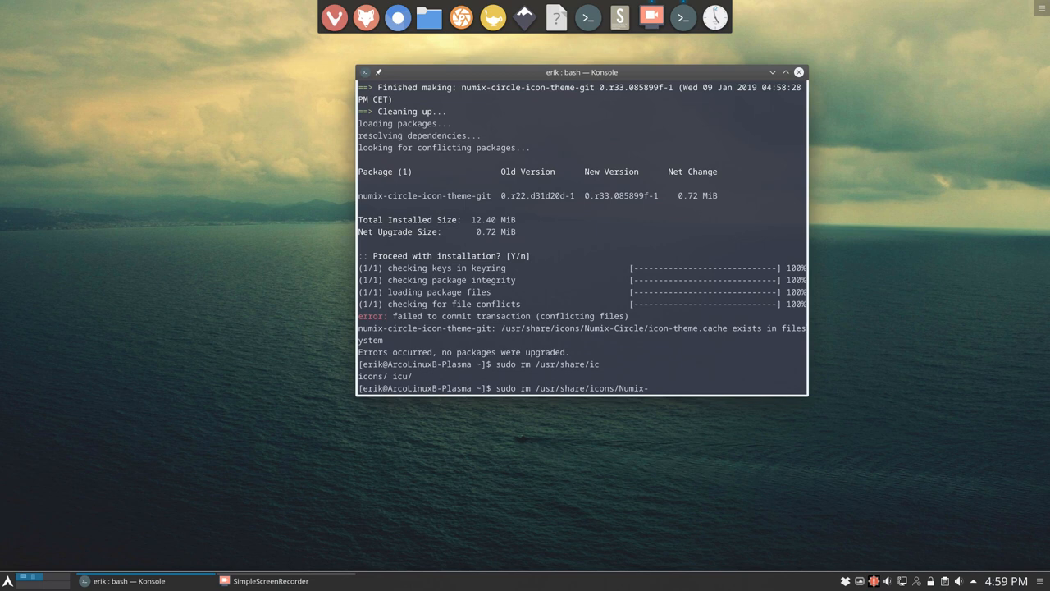
{"action": "type", "text": "Circle/icon-theme.cache"}
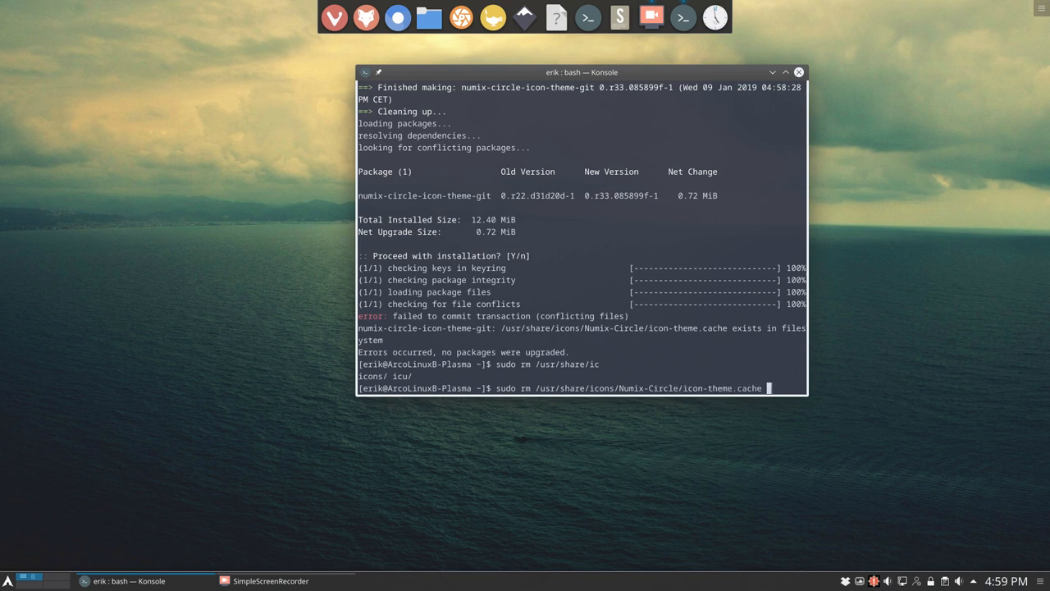
{"action": "type", "text": "pksyua"}
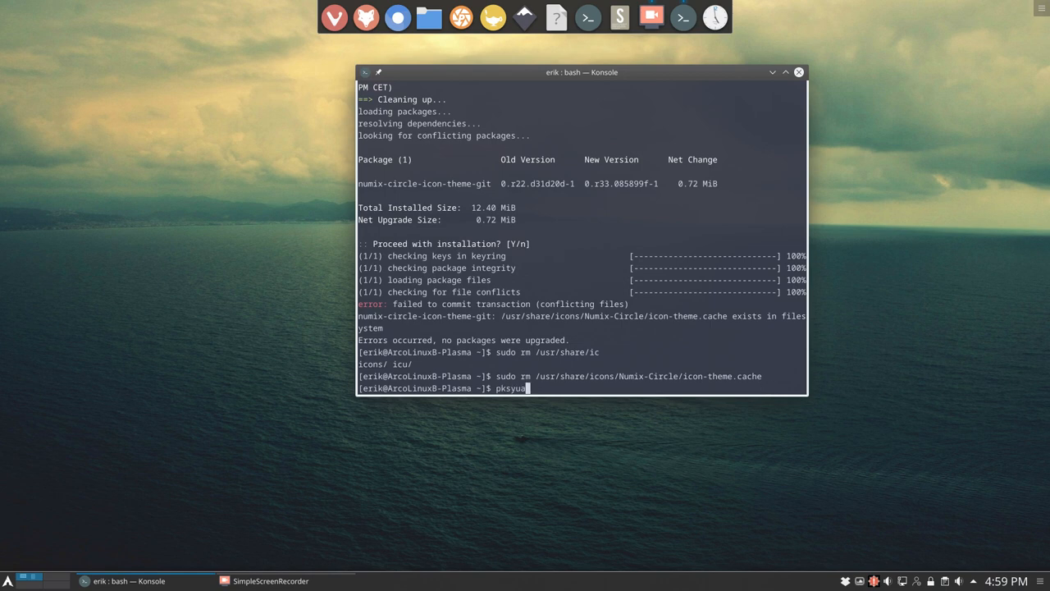
- Rerun pksyua, confirming everything is up to date and b43-firmware is orphaned
{"action": "key", "text": "Return"}
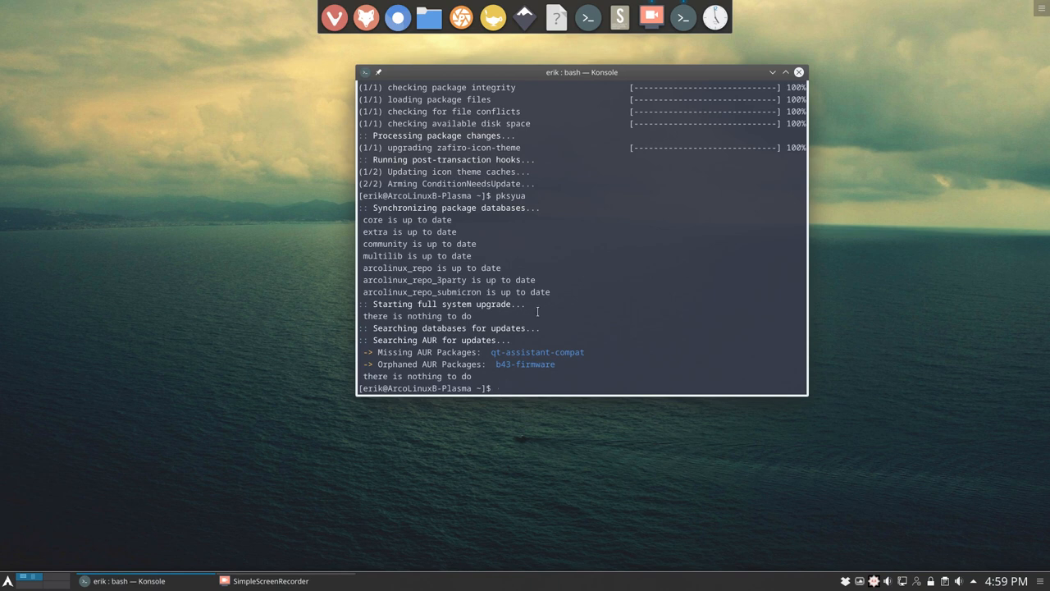
{"action": "mouse_move", "coordinate": [794, 67]}
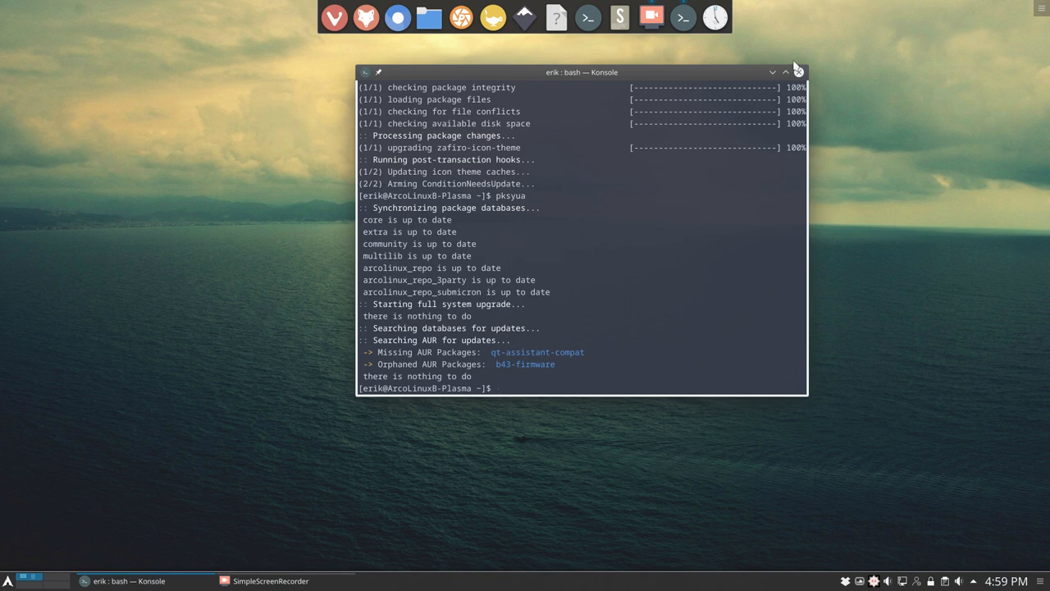
{"action": "type", "text": "s"}
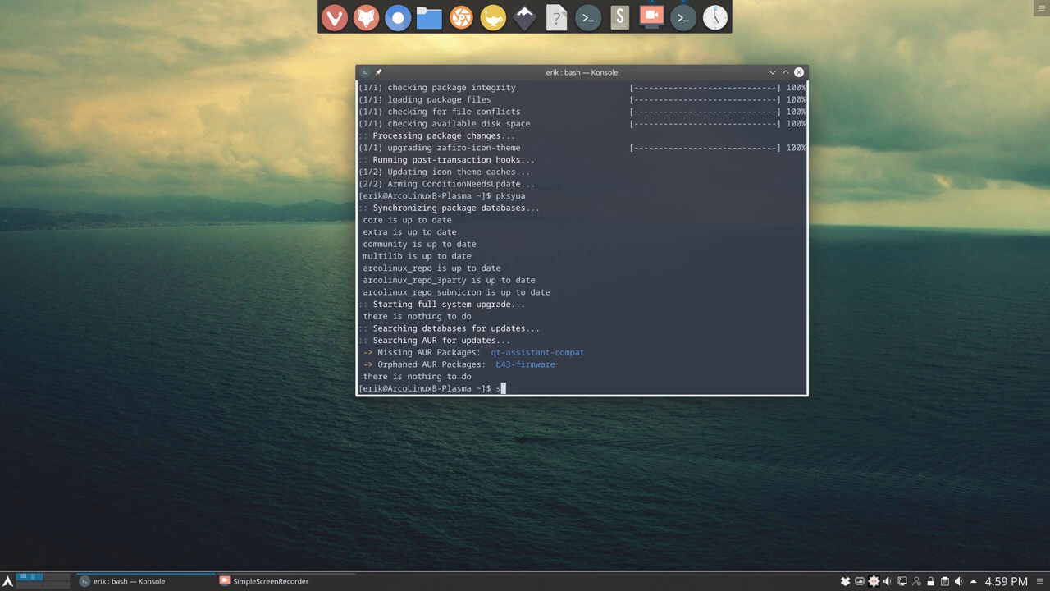
- Remove b43-firmware and b43-fwcutter, rerun pksyua, and highlight the kernel version in neofetch
{"action": "type", "text": "udo pacman -"}
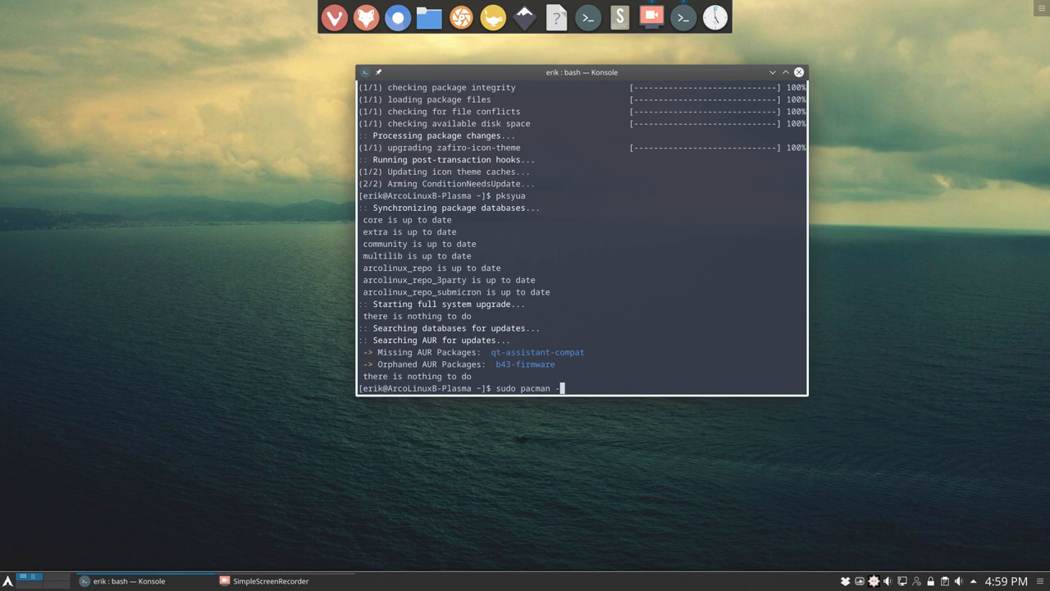
{"action": "type", "text": "R"}
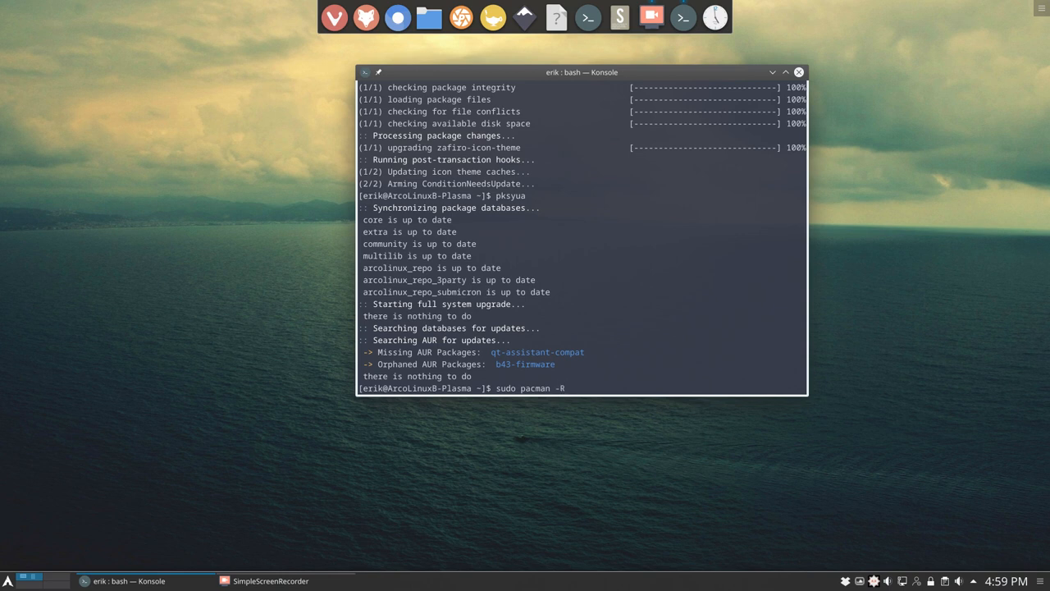
{"action": "type", "text": "b43-f"}
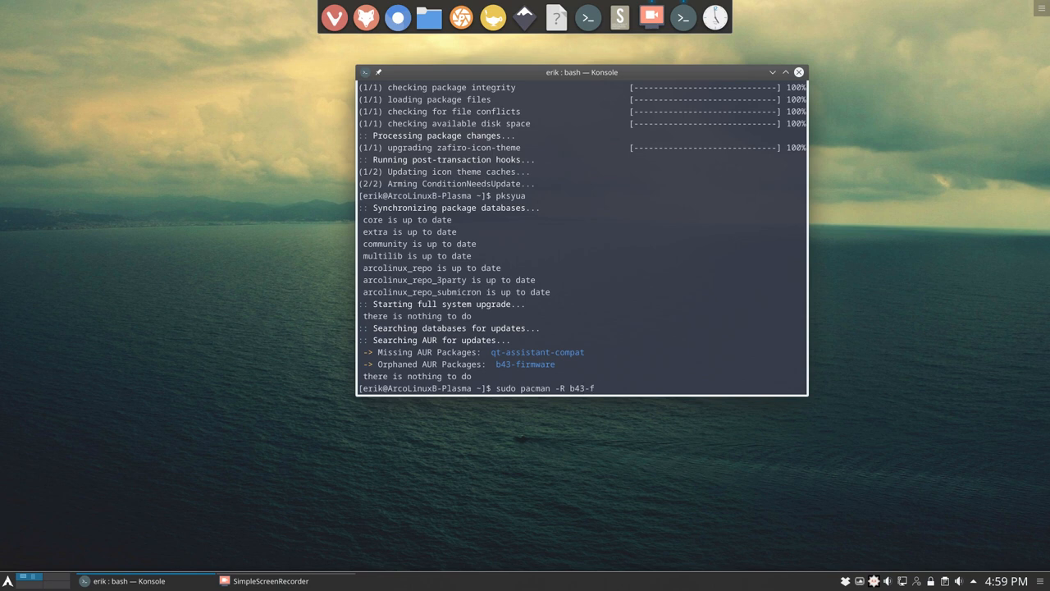
{"action": "type", "text": "irmware b43-fwcutter"}
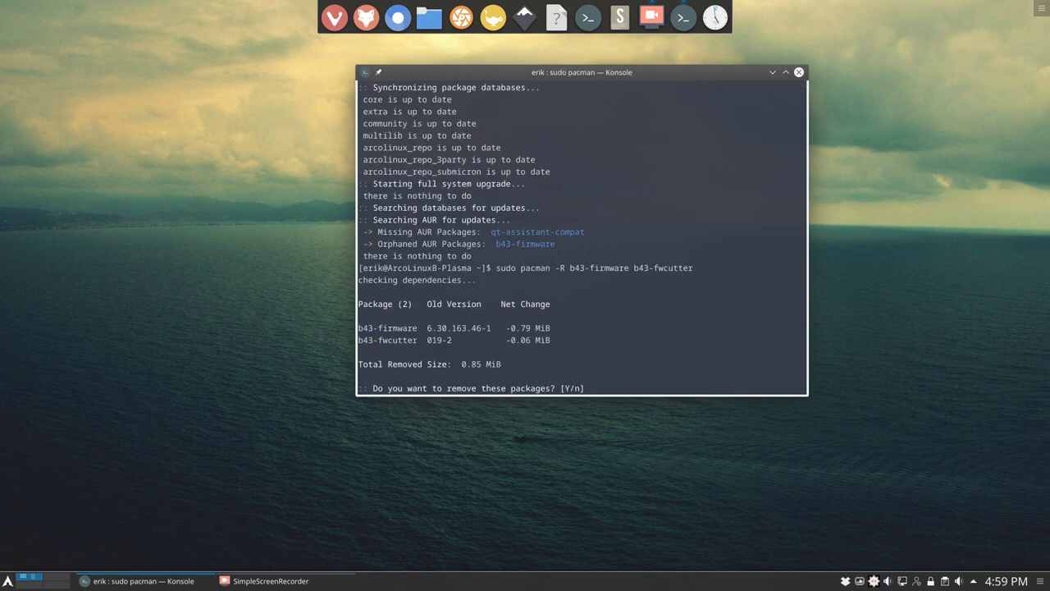
{"action": "type", "text": "y"}
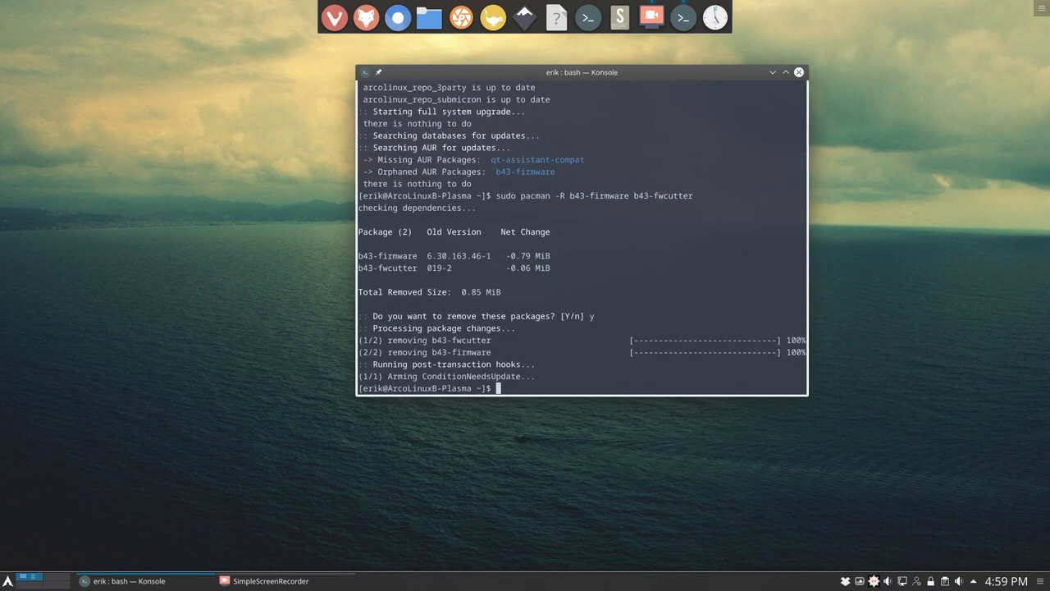
{"action": "type", "text": "pksyua"}
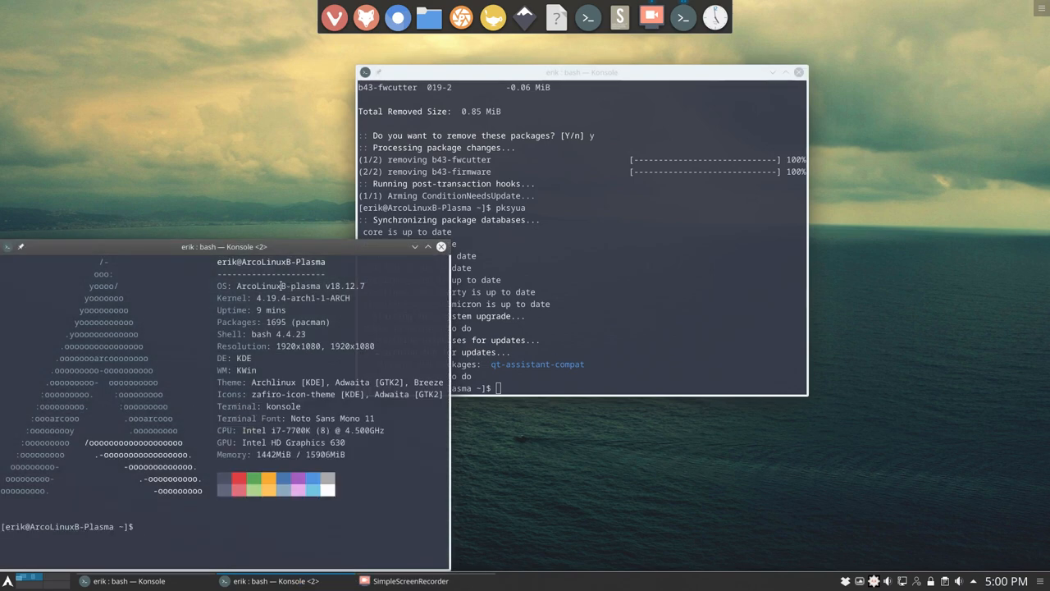
{"action": "double_click", "coordinate": [274, 298]}
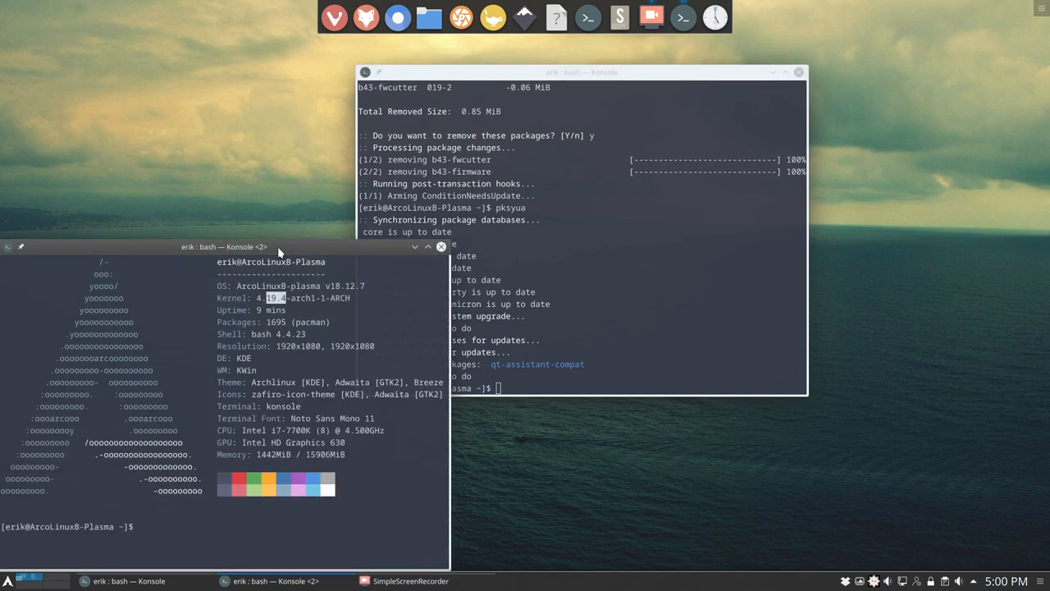